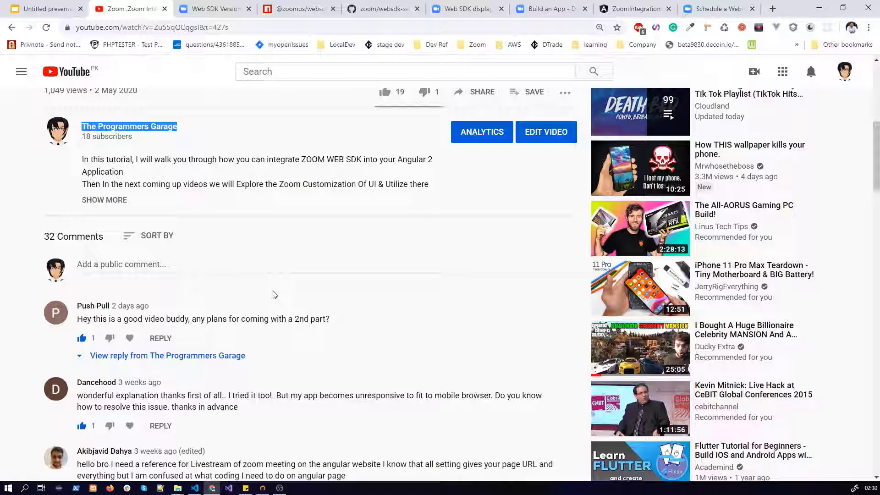
# Step: Browse the Zoom Developer Forum home for the Web SDK 1.7.8 announcement, checking today's date
pyautogui.scroll(-3)
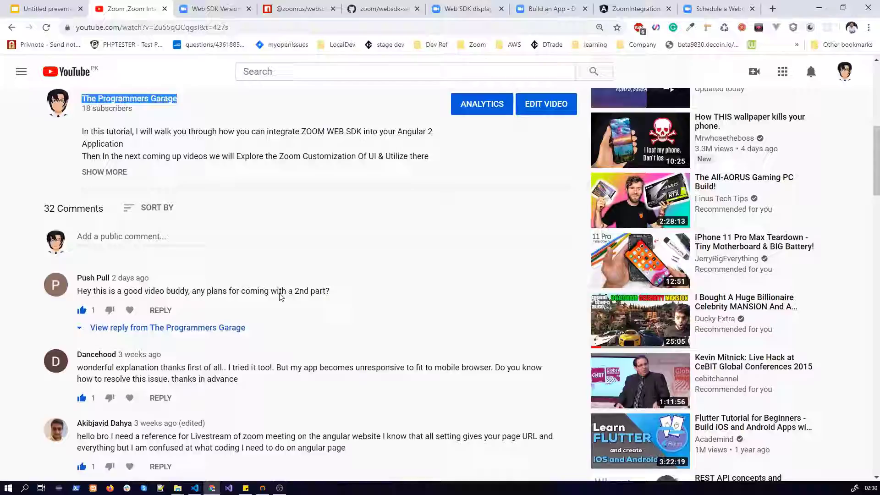
pyautogui.scroll(-3)
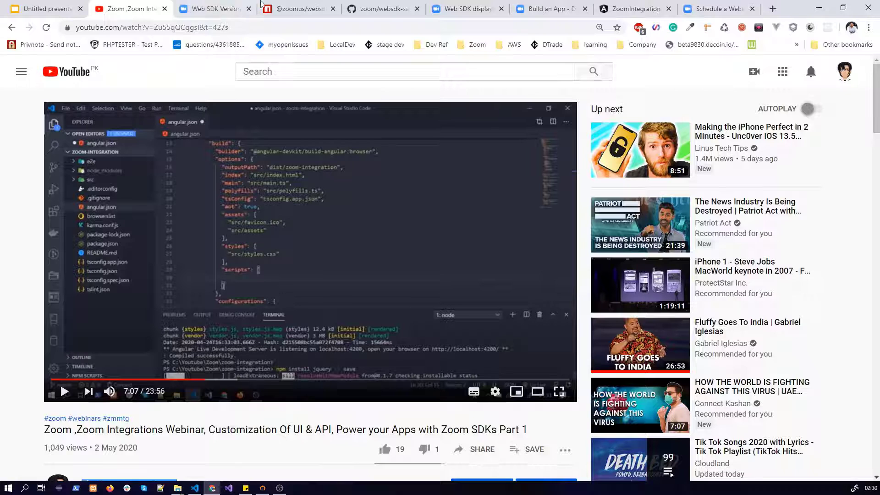
pyautogui.click(214, 9)
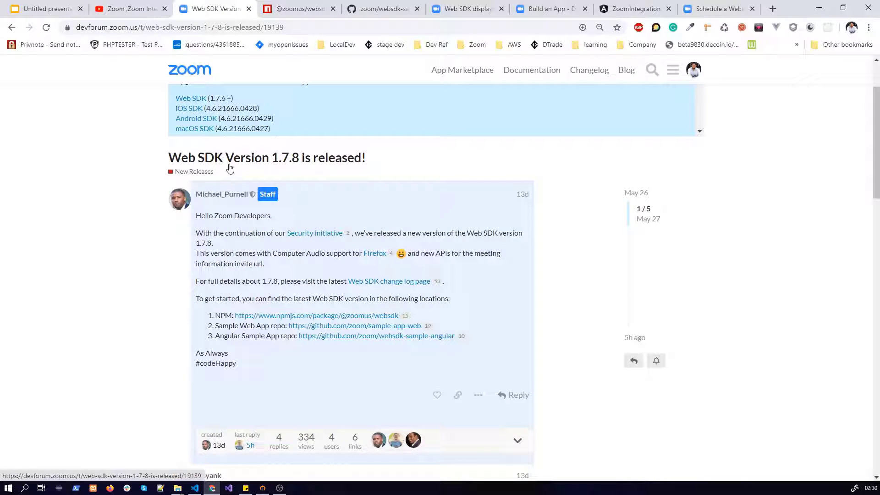
pyautogui.scroll(-3)
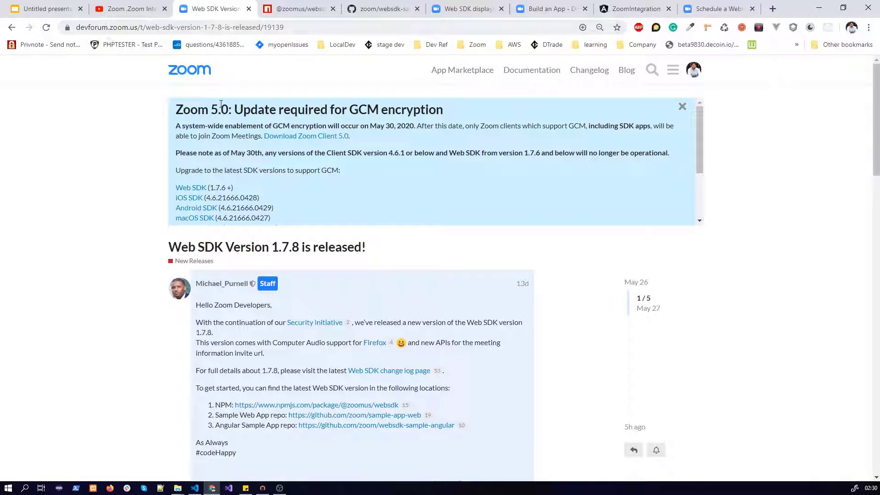
pyautogui.scroll(-3)
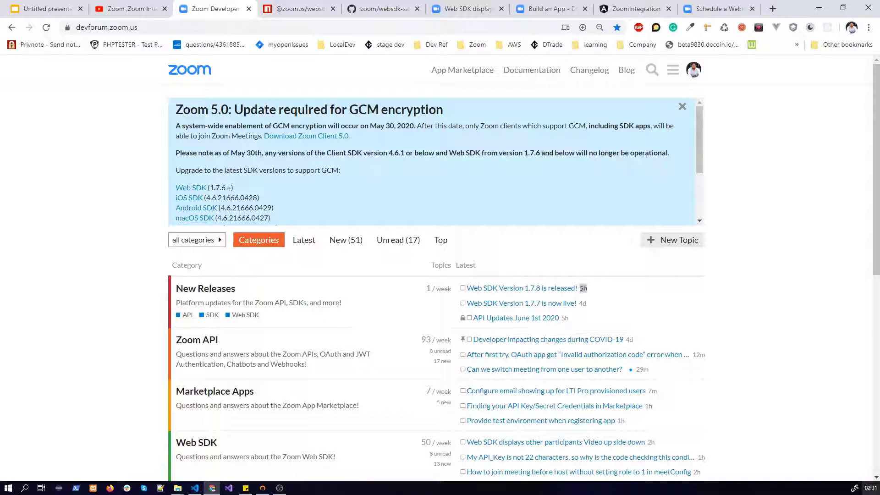
pyautogui.click(867, 486)
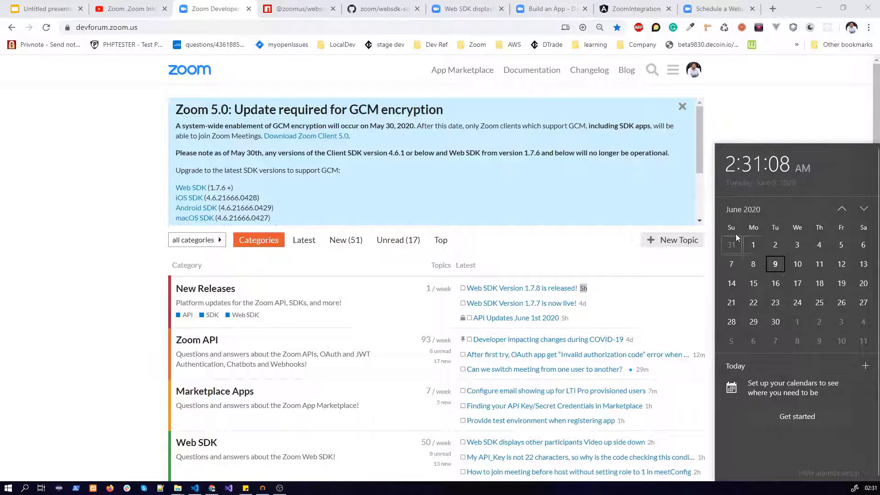
pyautogui.moveTo(578, 273)
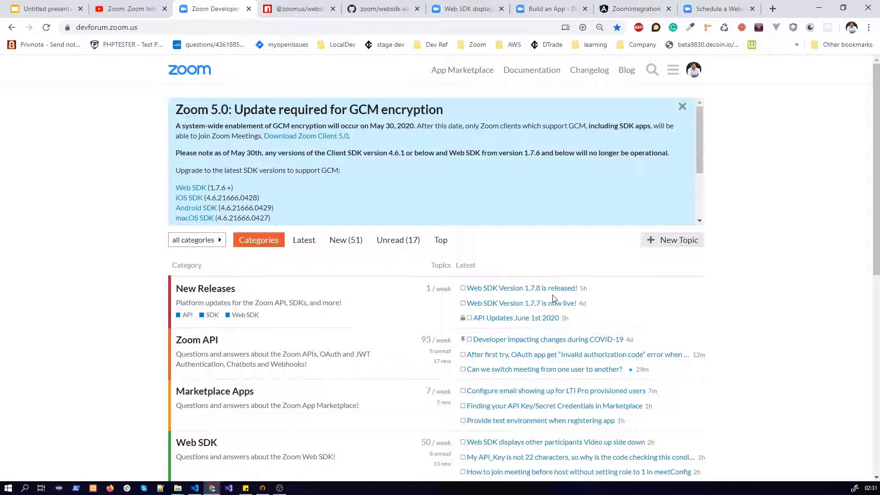
pyautogui.moveTo(357, 291)
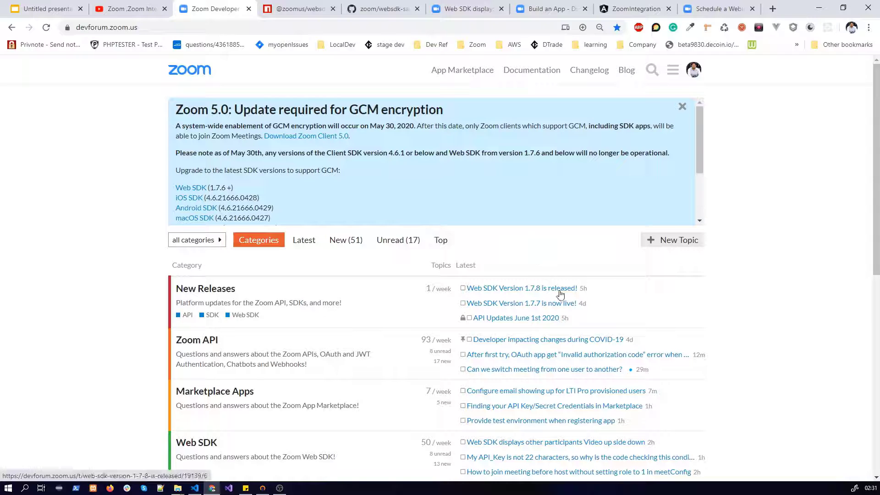
# Step: Read the 'Web SDK Version 1.7.8 is released!' post with its download links and replies
pyautogui.click(520, 288)
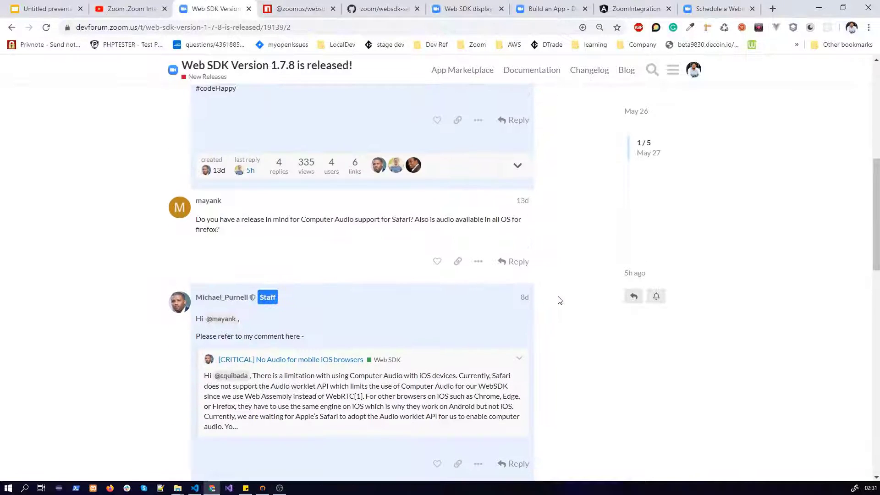
pyautogui.scroll(3)
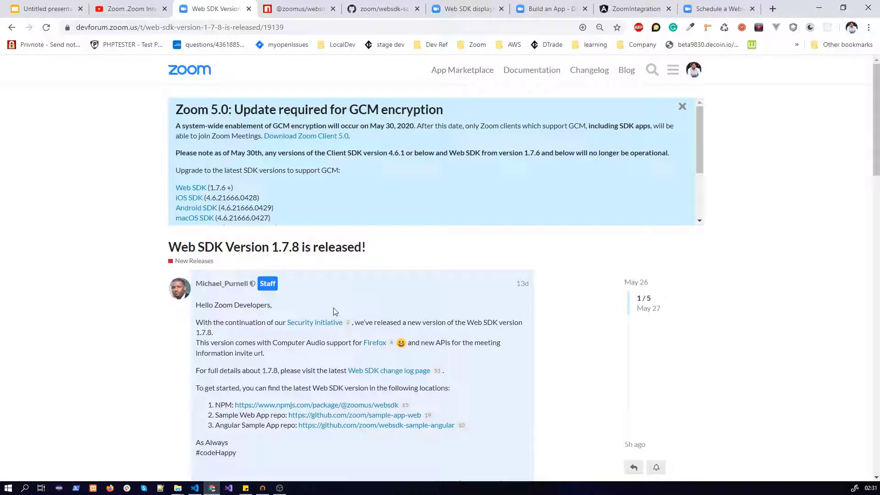
pyautogui.scroll(-3)
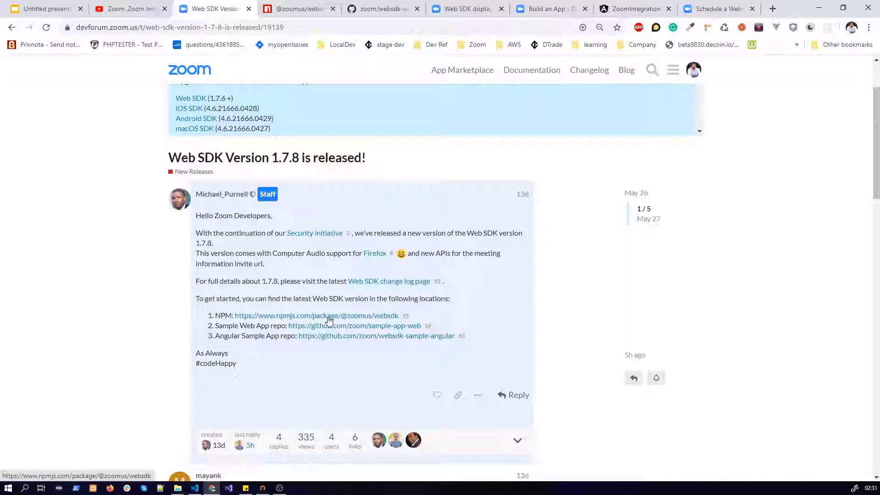
pyautogui.click(316, 315)
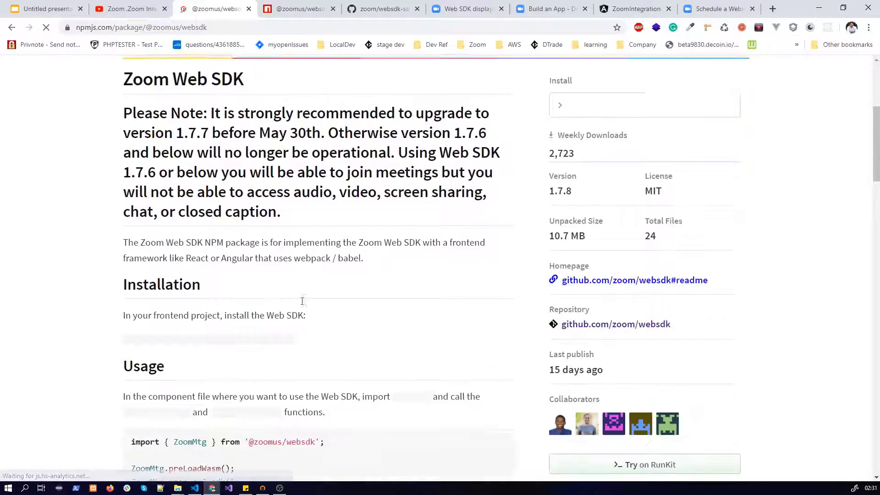
pyautogui.scroll(-3)
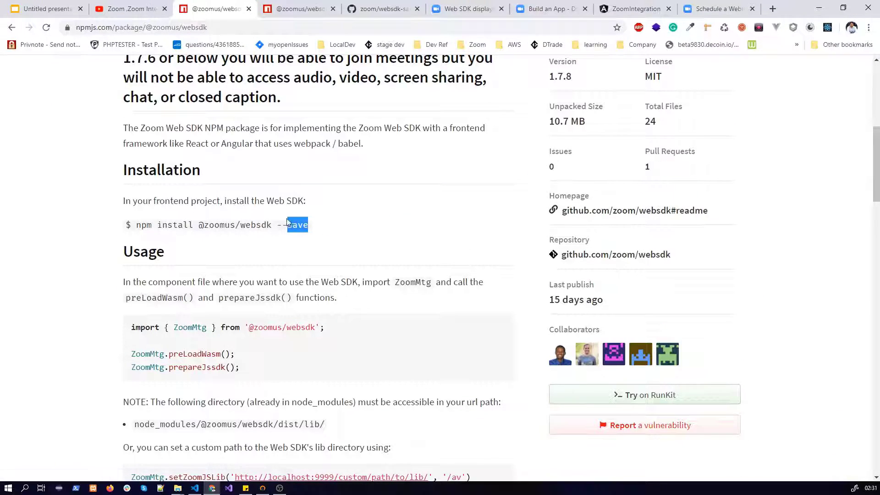
pyautogui.tripleClick(216, 224)
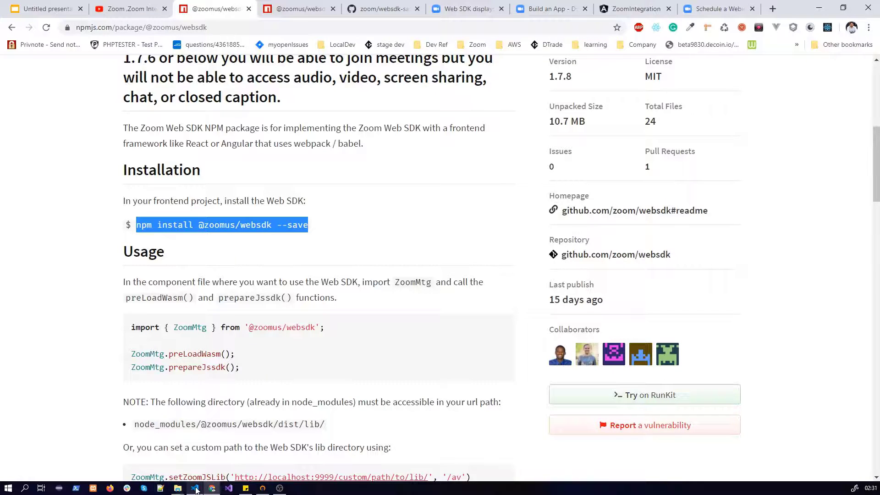
pyautogui.click(194, 488)
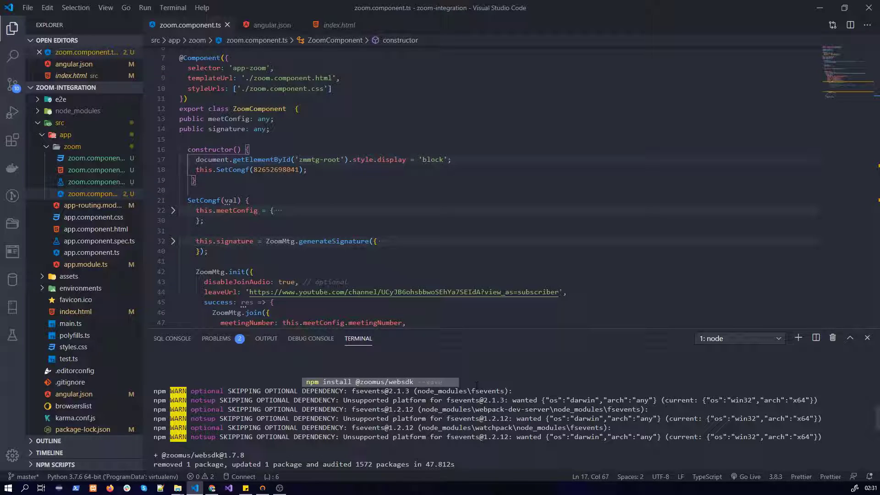
pyautogui.scroll(-3)
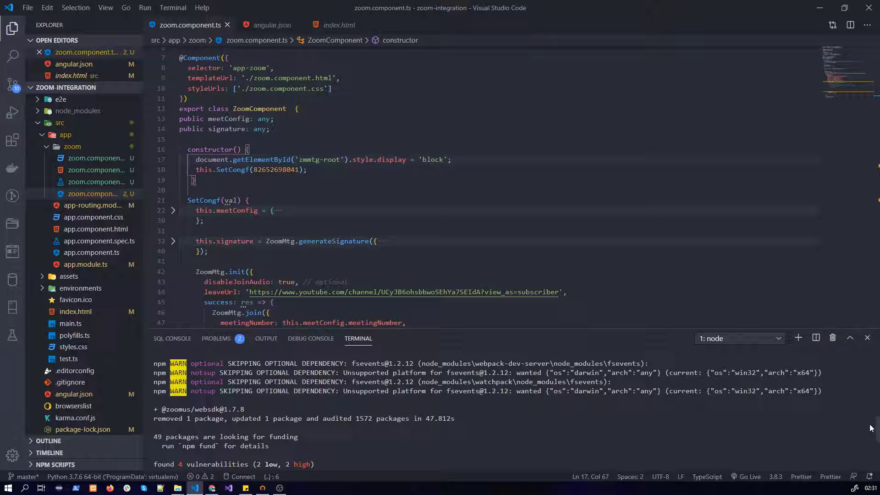
pyautogui.doubleClick(232, 409)
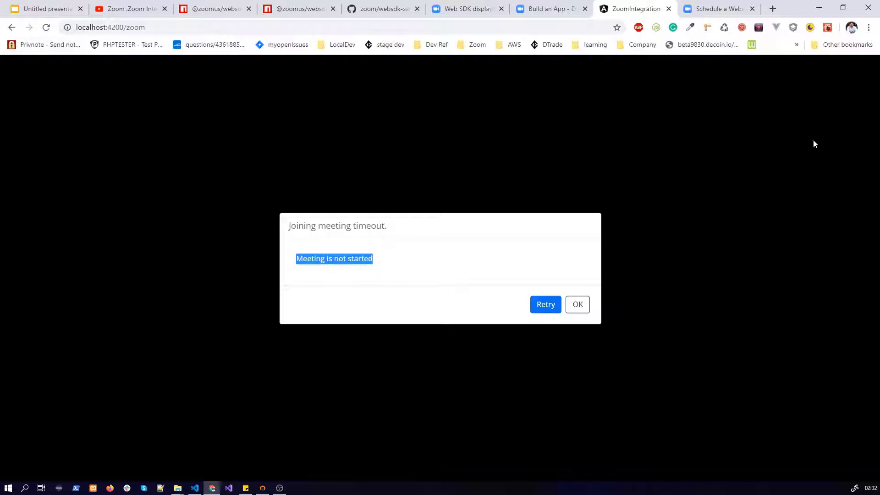
pyautogui.click(194, 487)
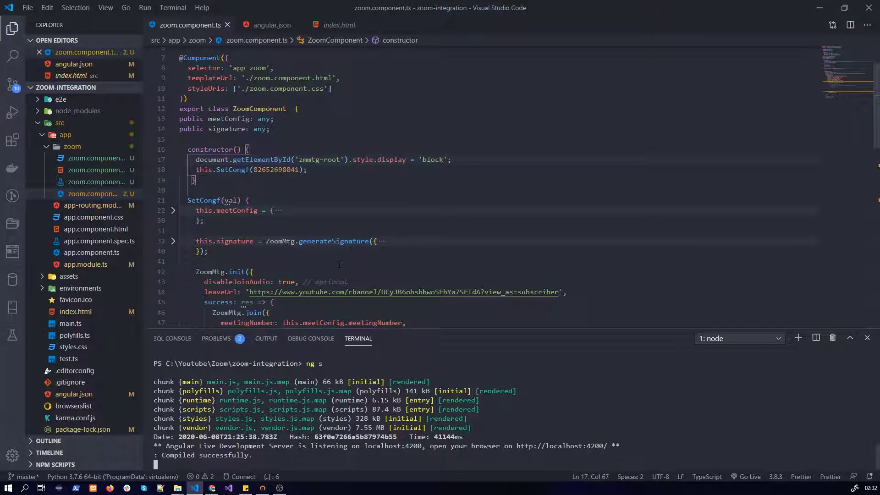
# Step: Review angular.json, highlighting the jQuery script entry in the build configuration
pyautogui.scroll(-3)
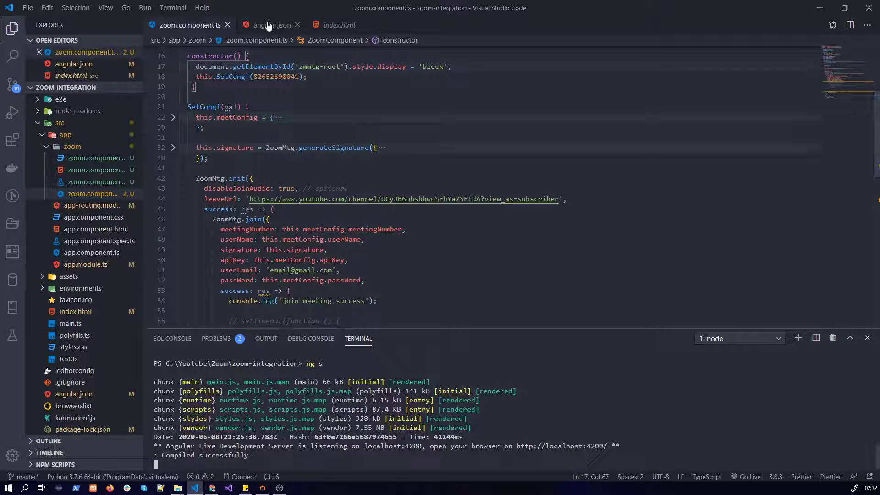
pyautogui.moveTo(272, 25)
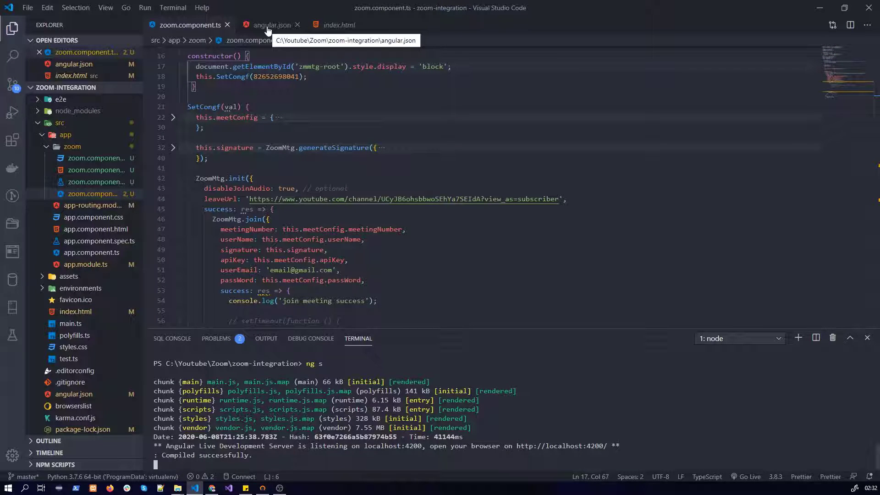
pyautogui.click(271, 24)
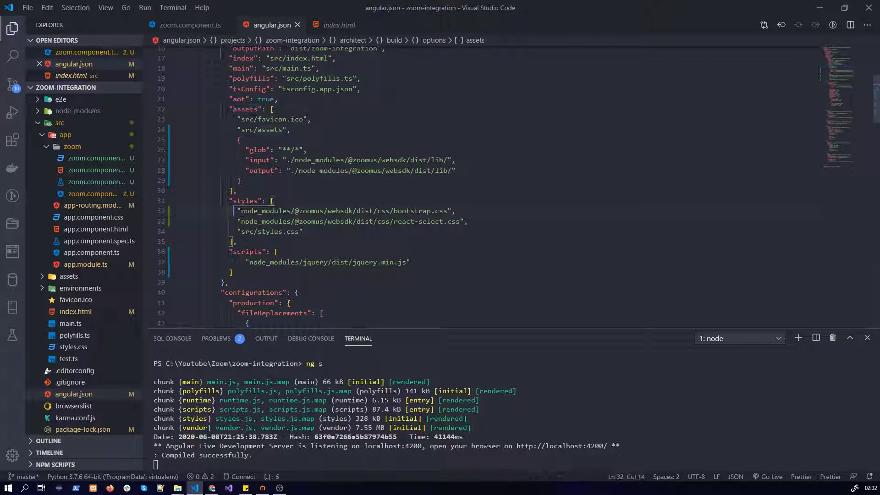
pyautogui.moveTo(239, 211); pyautogui.dragTo(467, 221)
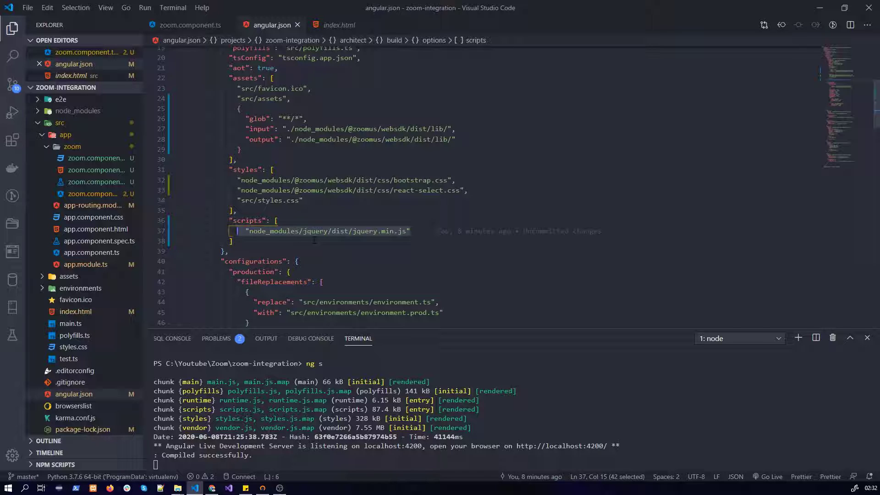
pyautogui.scroll(-3)
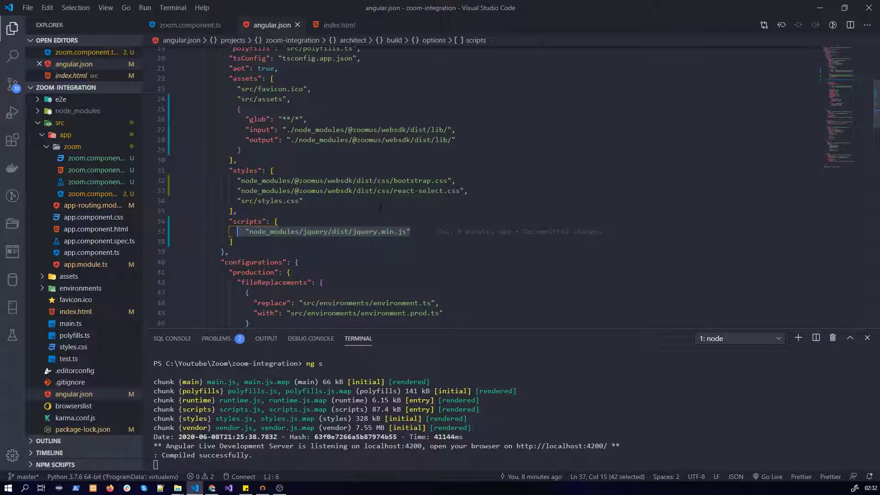
# Step: Return through index.html to zoom.component.ts and review the Zoom SDK setup code
pyautogui.click(188, 25)
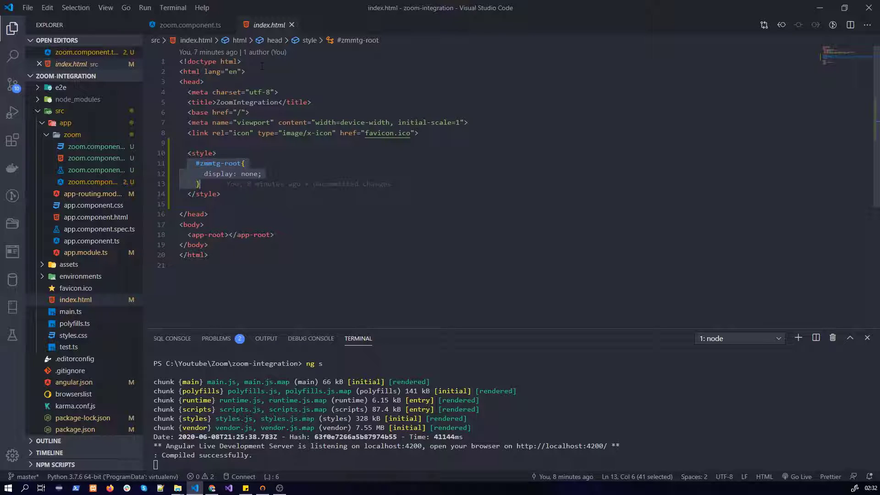
pyautogui.moveTo(192, 33)
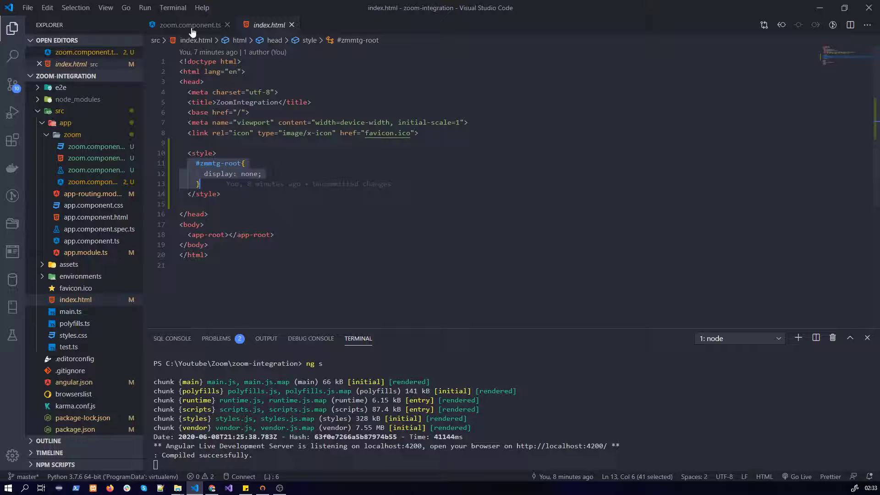
pyautogui.click(191, 25)
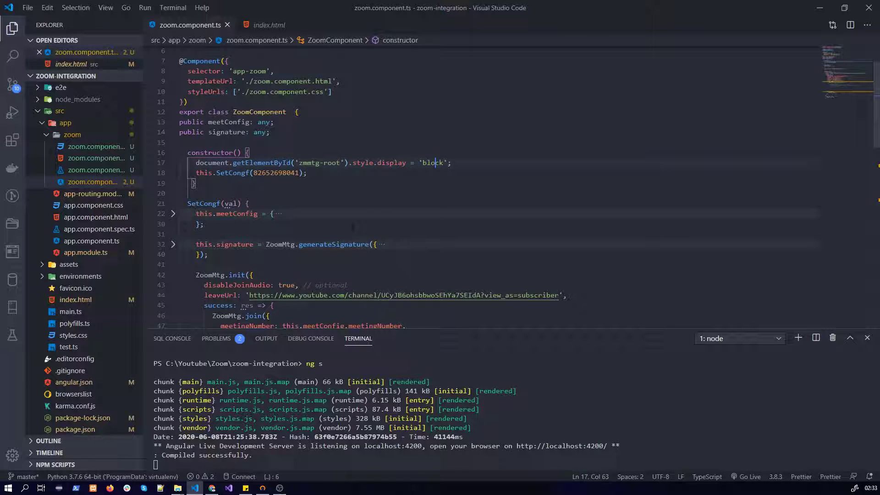
pyautogui.scroll(-3)
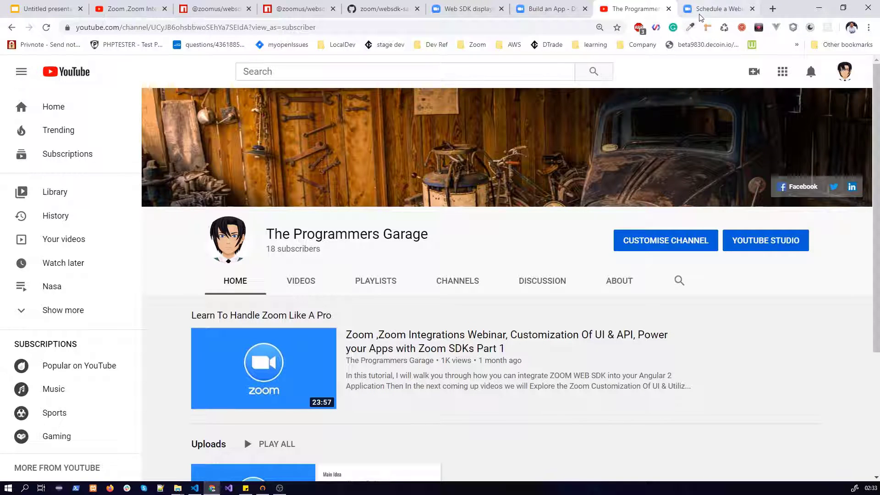
# Step: Schedule the webinar 'The Programmers Garage' for 06/08/2020 at 3:00 PM with default options
pyautogui.click(719, 8)
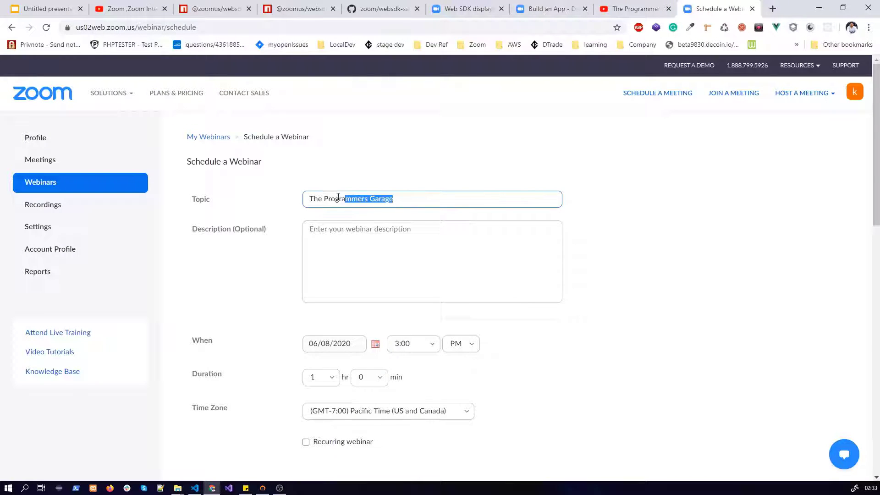
pyautogui.scroll(-3)
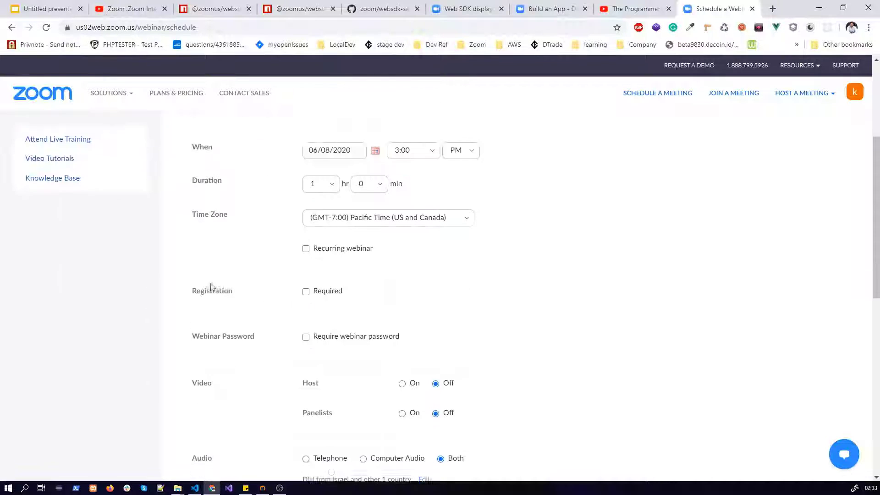
pyautogui.scroll(-3)
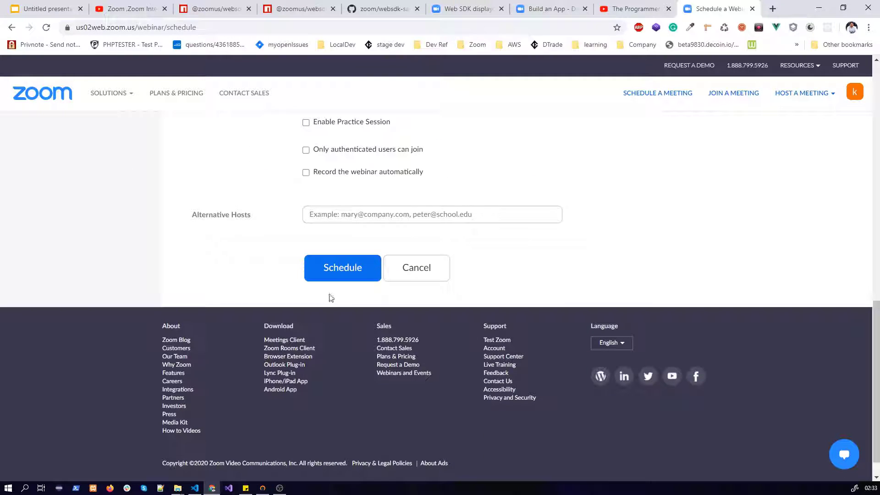
pyautogui.click(342, 266)
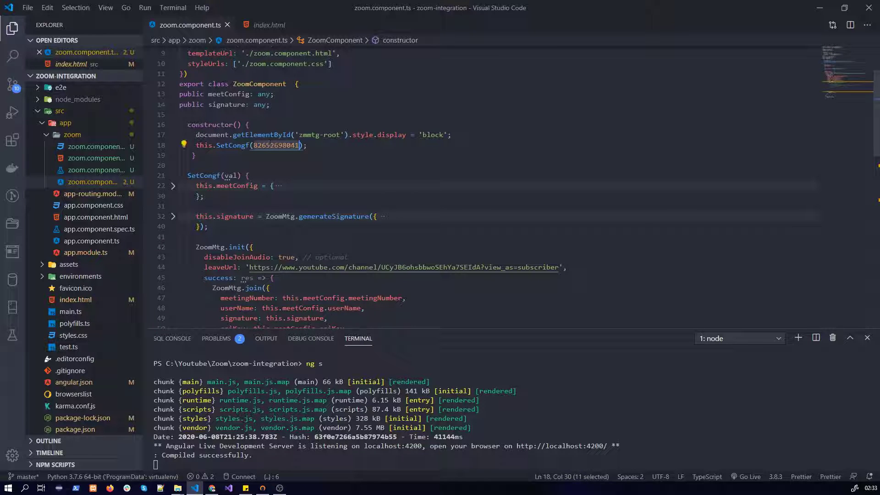
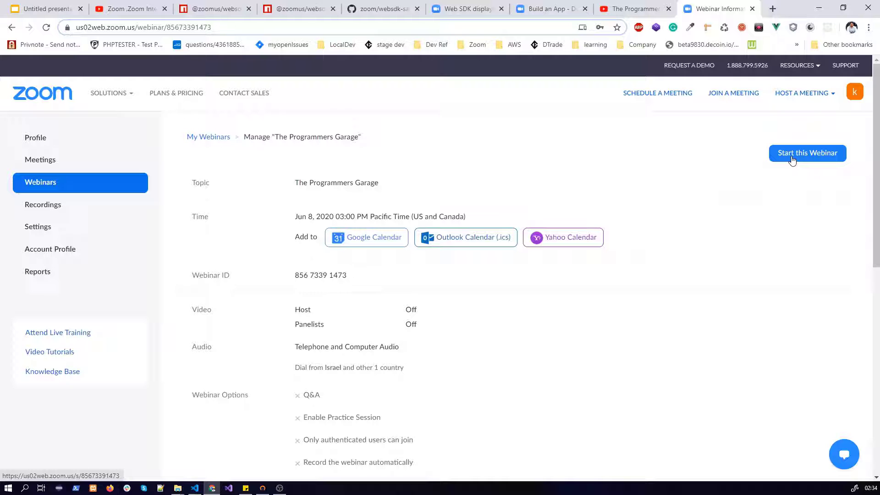
# Step: Start the scheduled webinar and allow it to launch in the Zoom Meetings app
pyautogui.click(807, 153)
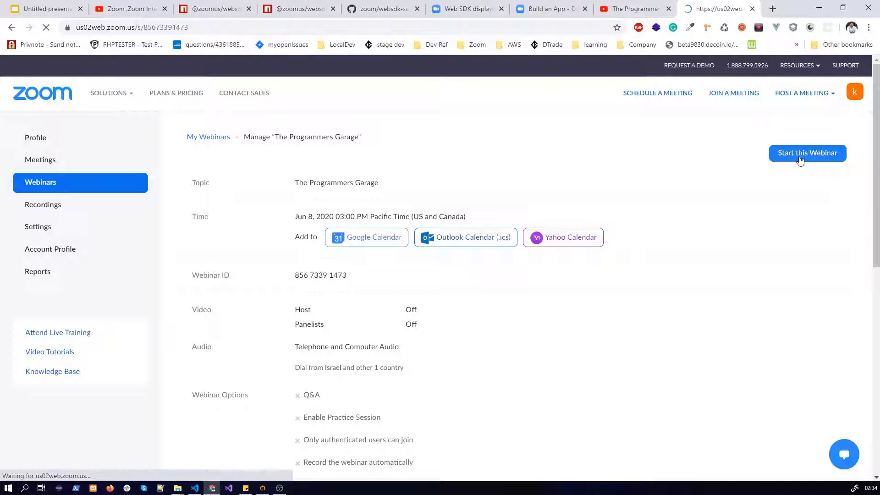
pyautogui.click(807, 153)
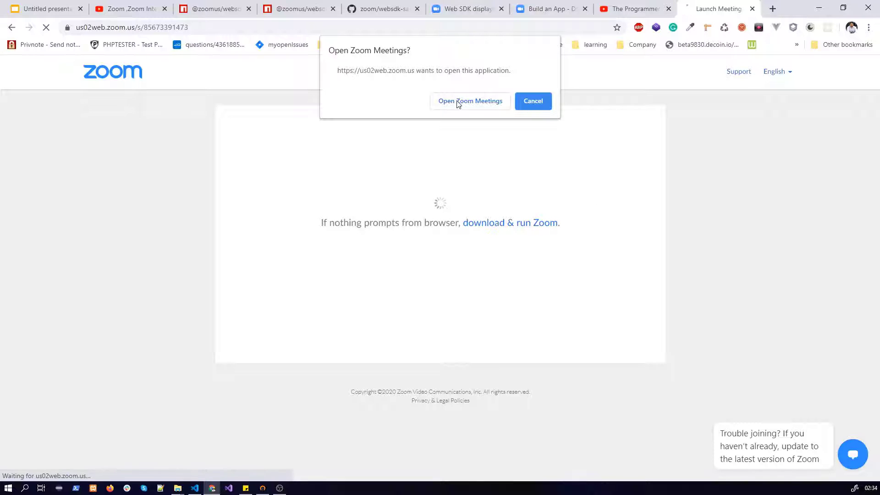
pyautogui.click(470, 101)
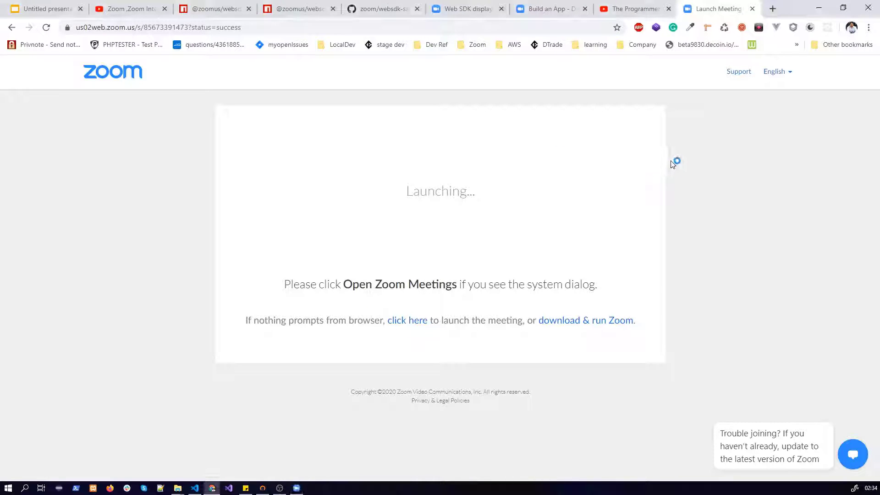
# Step: Bring up an incognito window for The Programmers Garage YouTube channel URL
pyautogui.rightClick(674, 162)
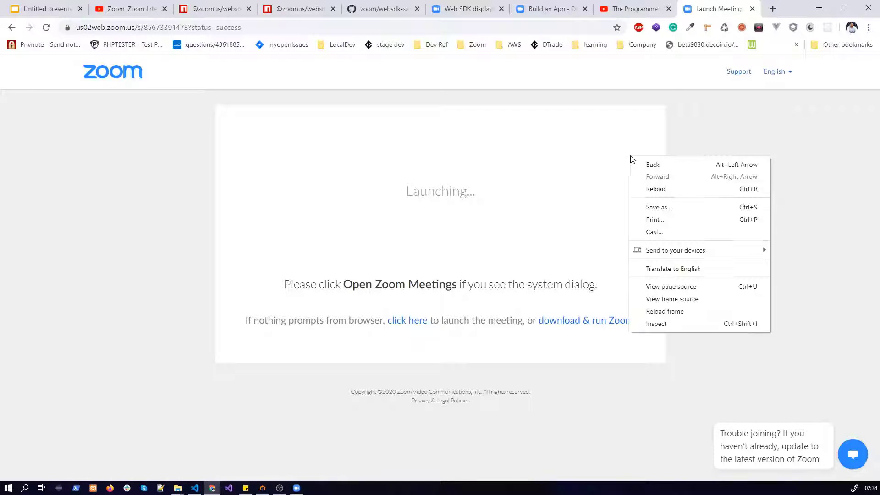
pyautogui.click(807, 81)
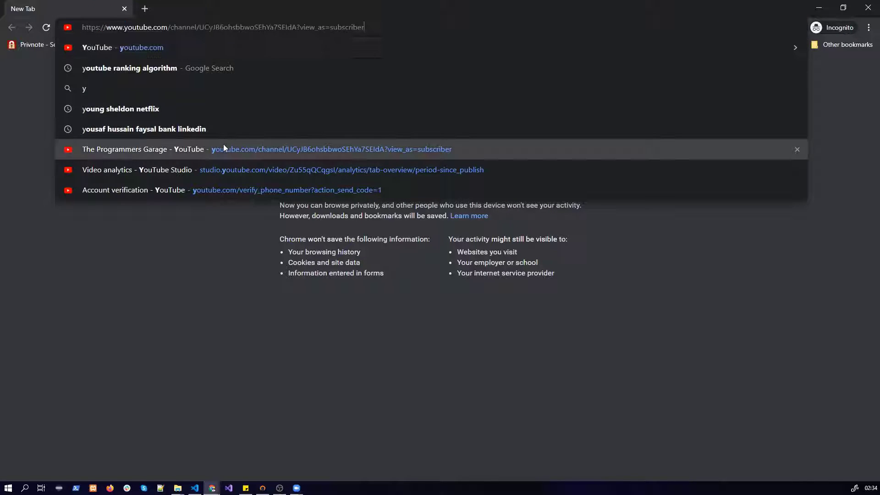
# Step: Load the YouTube channel, share the screen to the webinar and pause the autoplaying video
pyautogui.press('Enter')
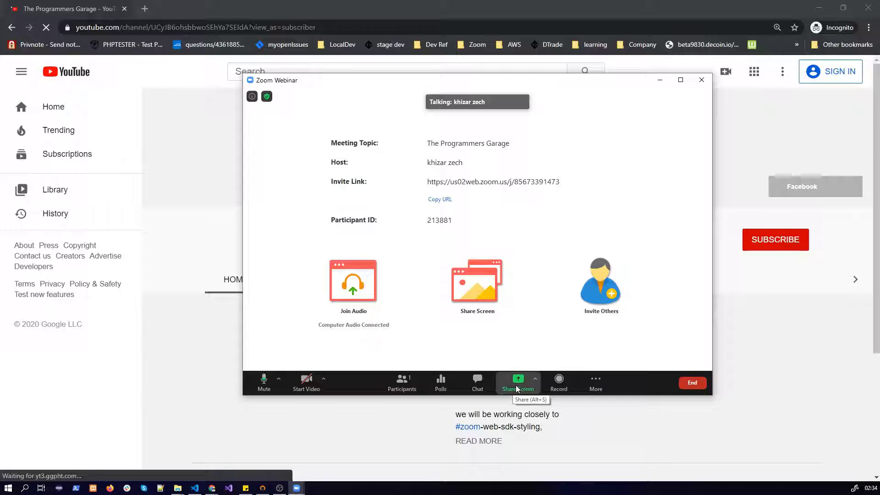
pyautogui.click(516, 383)
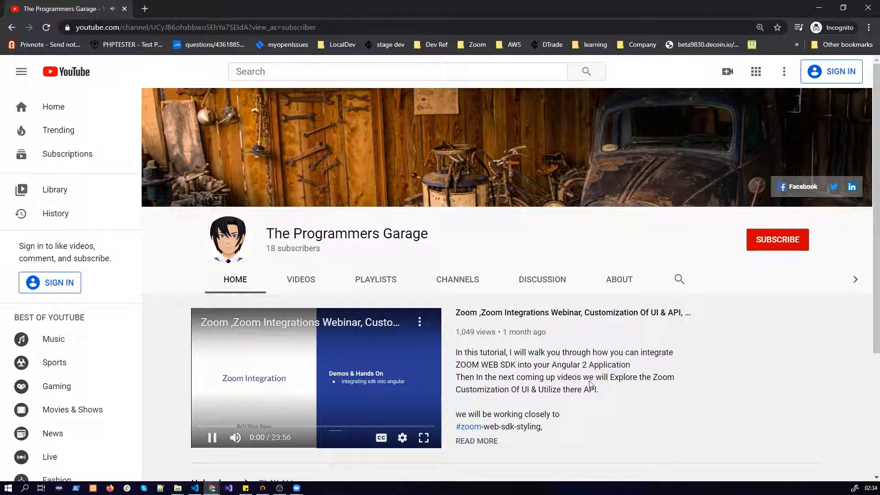
pyautogui.click(212, 437)
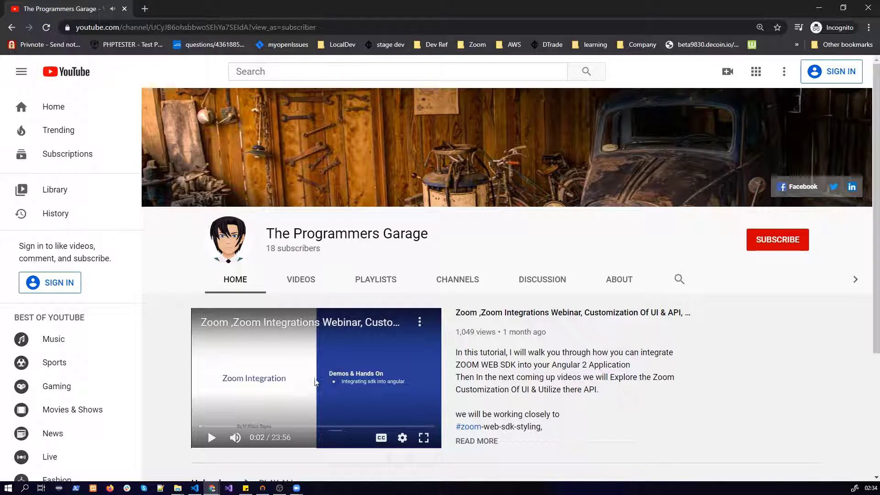
pyautogui.scroll(-3)
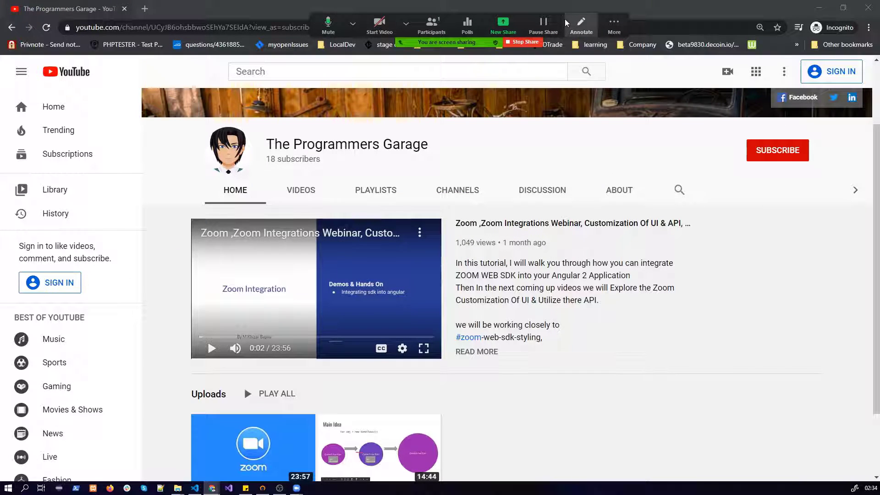
# Step: Hide the floating meeting controls via the More meeting options
pyautogui.click(356, 25)
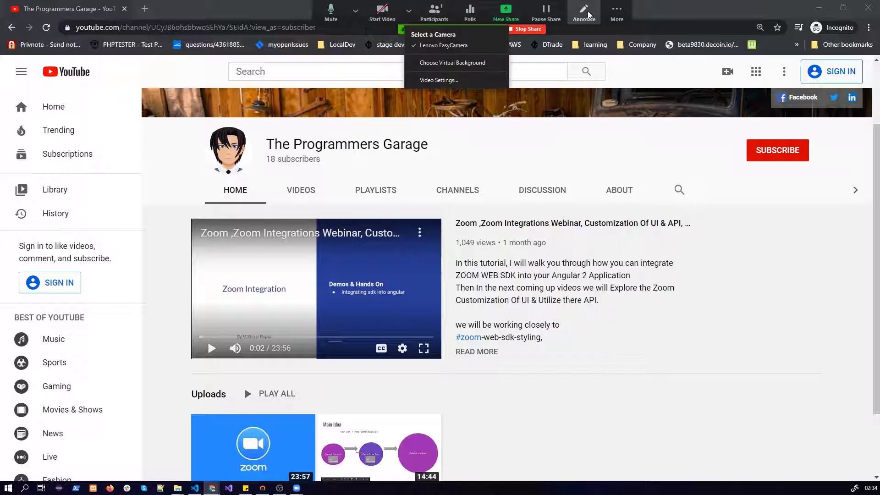
pyautogui.click(616, 10)
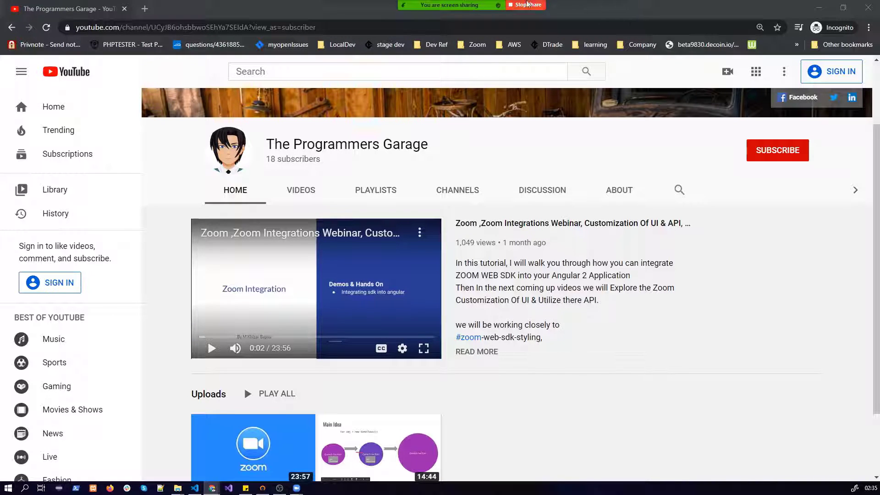
pyautogui.click(616, 11)
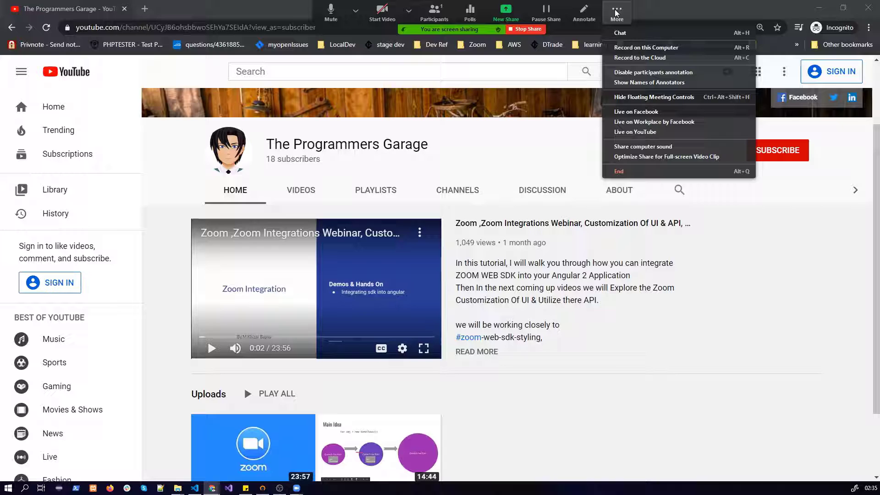
pyautogui.moveTo(654, 98)
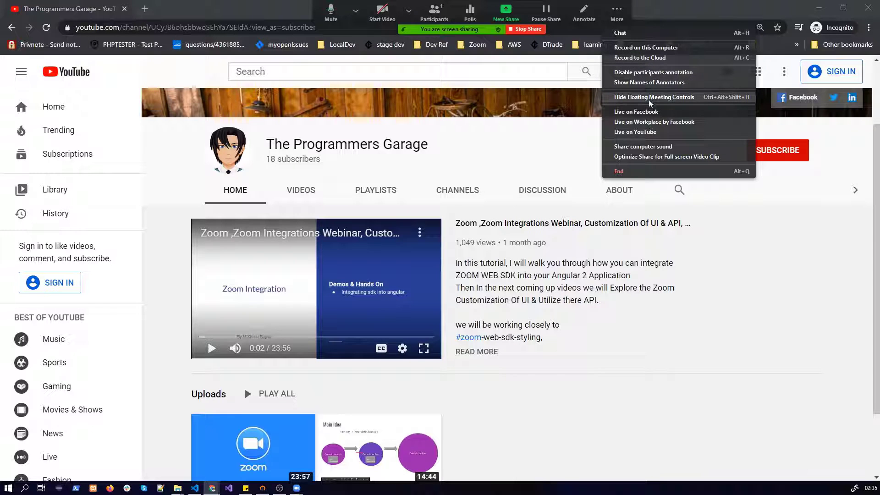
pyautogui.moveTo(674, 96)
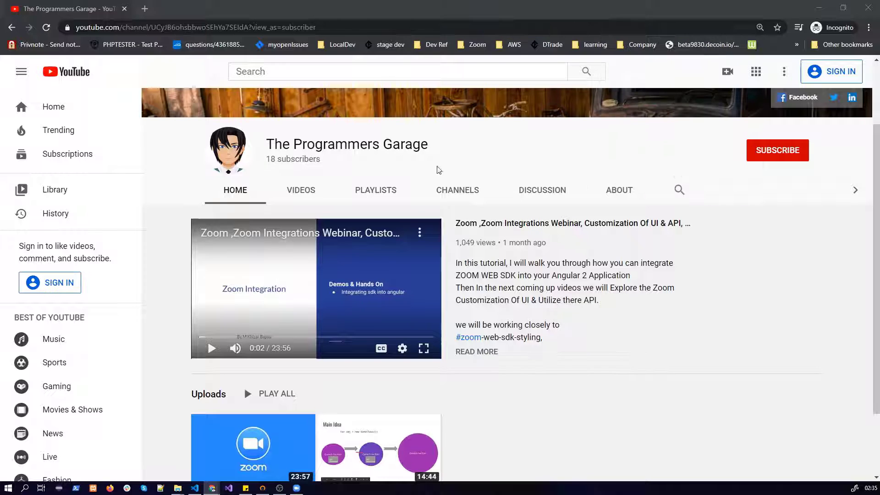
pyautogui.moveTo(423, 178)
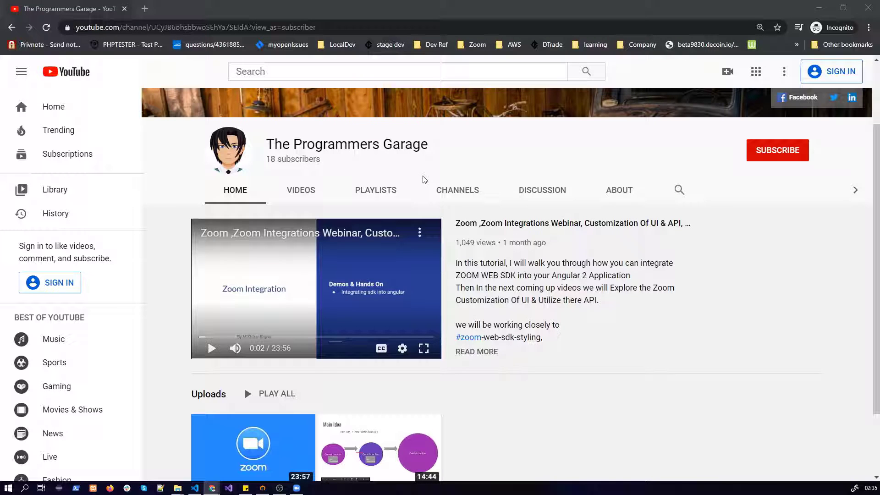
pyautogui.scroll(-3)
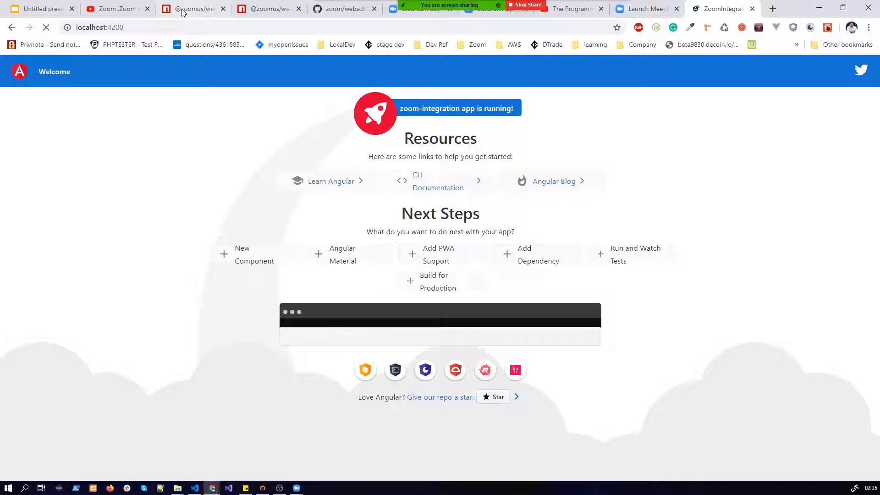
# Step: Bring up the regular Chrome window for the localhost:4200 Angular app
pyautogui.click(104, 26)
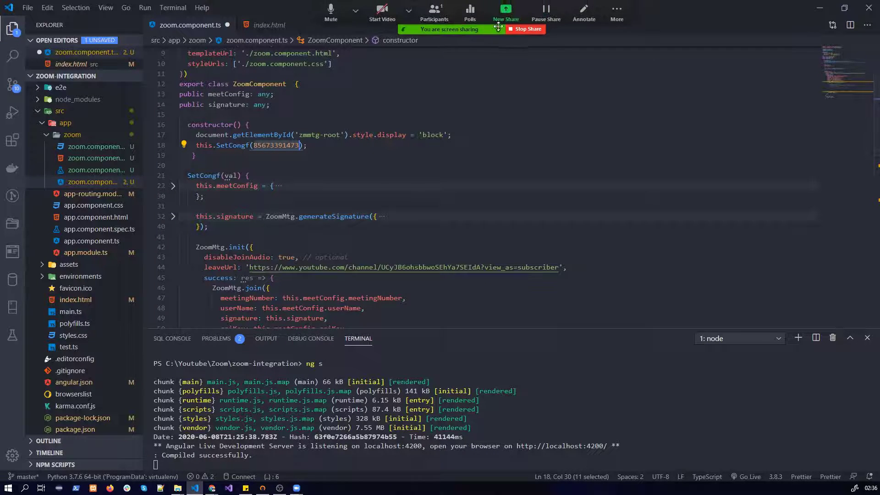
# Step: Note the 'Joining meeting timeout — Meeting is not started' error and return to the code editor
pyautogui.click(616, 11)
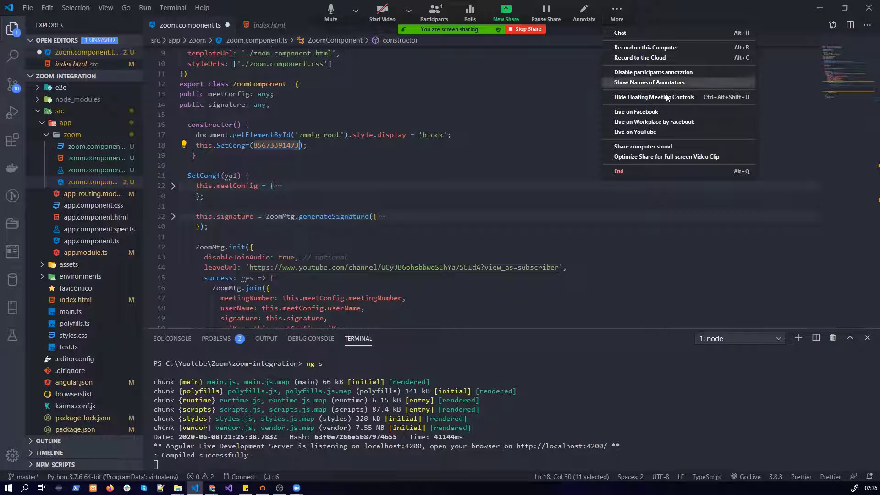
pyautogui.moveTo(654, 122)
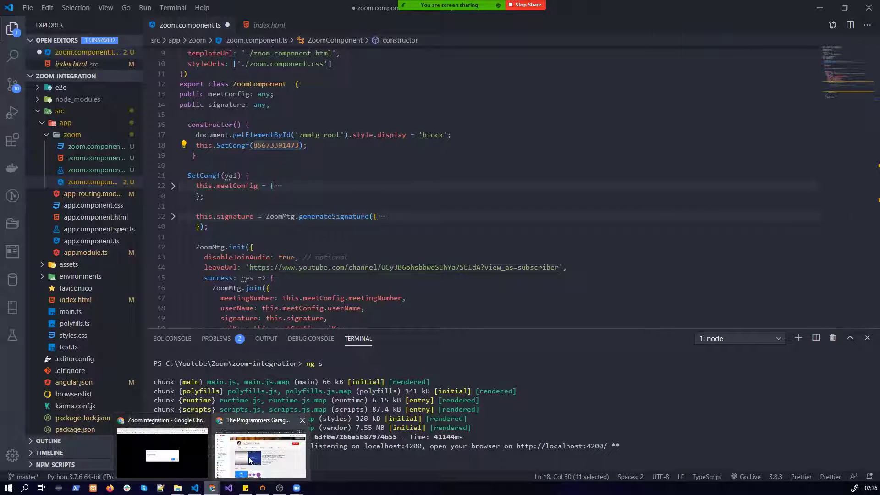
pyautogui.click(260, 454)
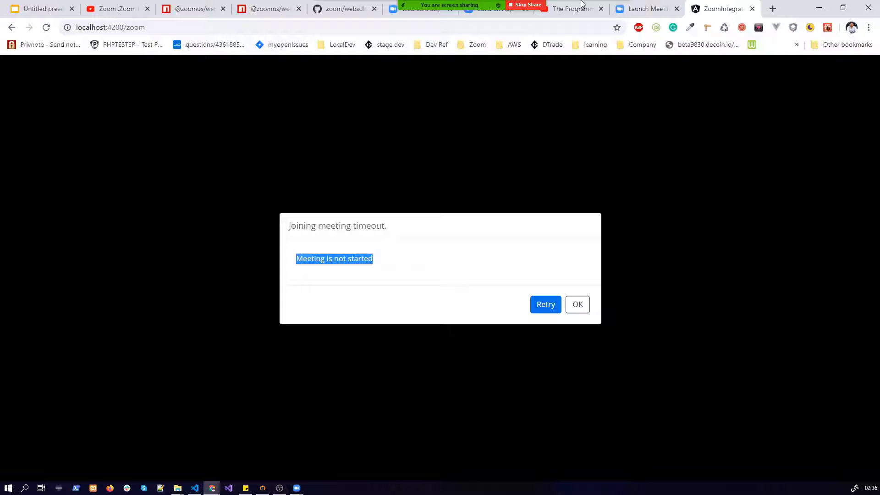
pyautogui.click(545, 305)
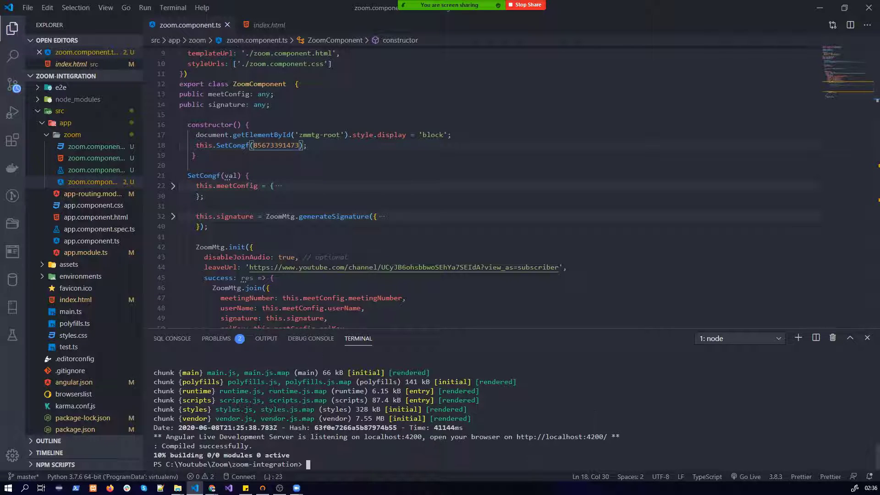
# Step: Run ng s in the integrated terminal and let the app compile successfully on localhost:4200
pyautogui.write('ng s')
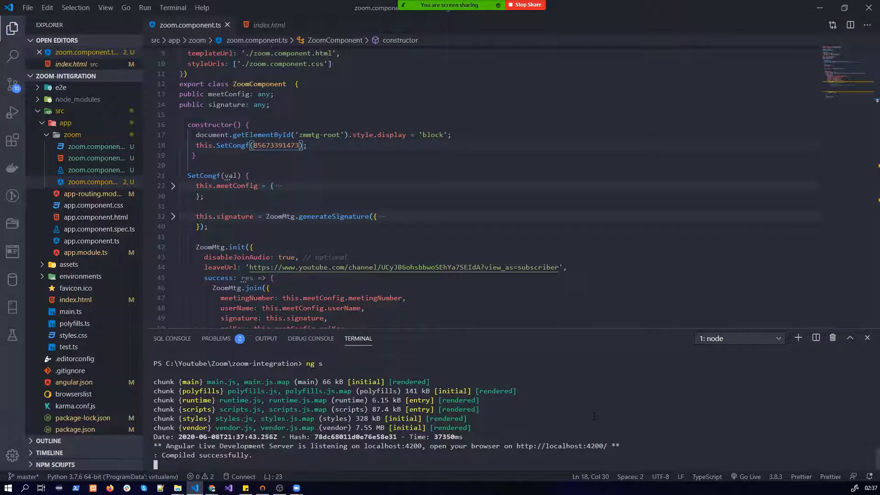
pyautogui.moveTo(590, 400)
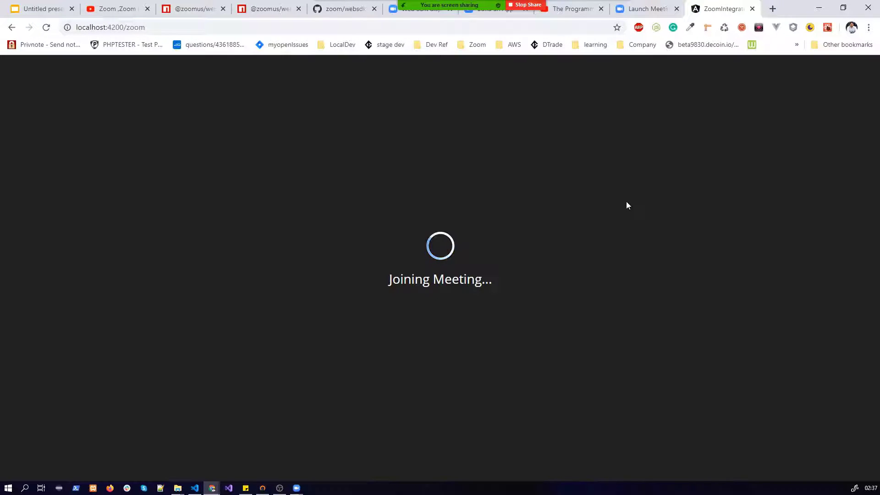
pyautogui.moveTo(598, 209)
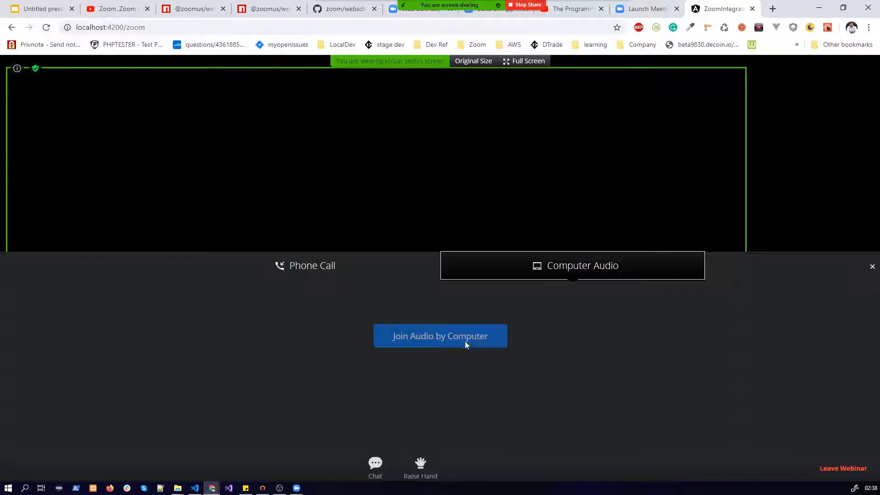
# Step: Join audio by computer, view the shared screen, end the webinar for all, and return to the npm page
pyautogui.click(441, 335)
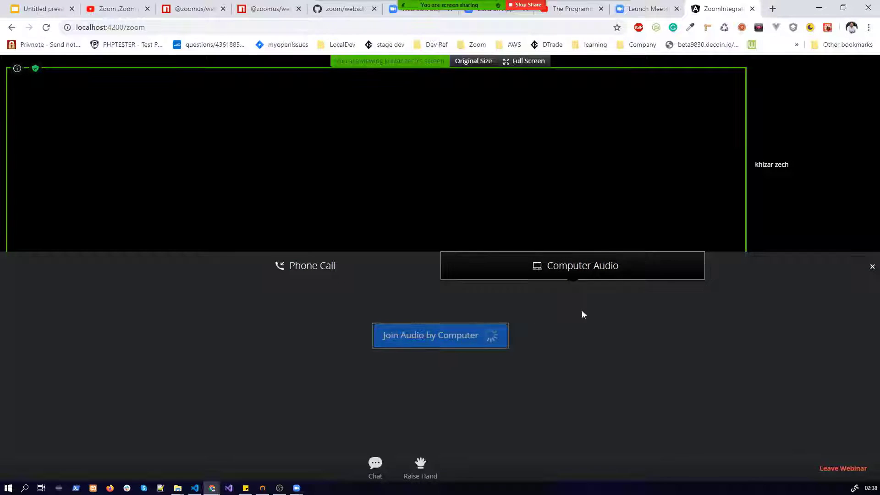
pyautogui.click(440, 335)
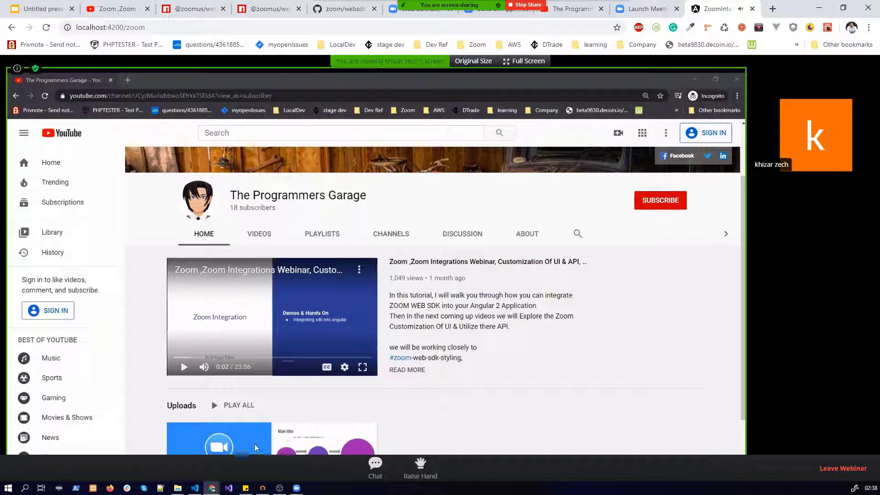
pyautogui.moveTo(318, 396)
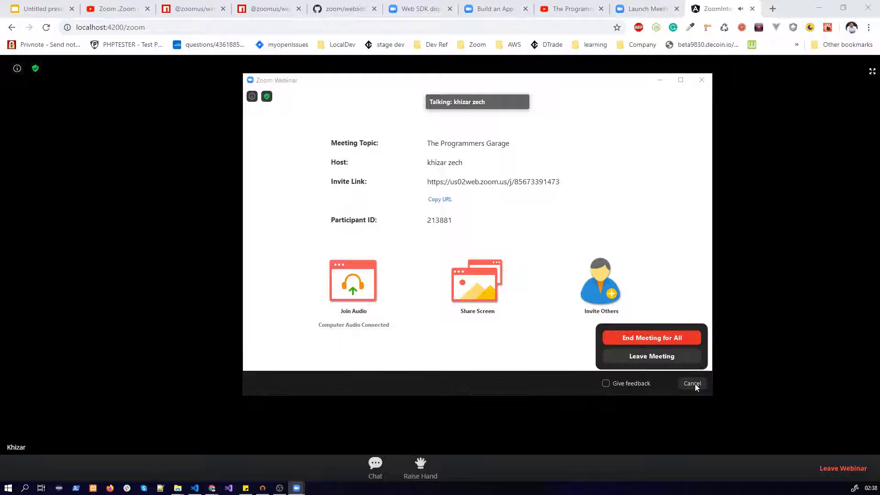
pyautogui.click(692, 383)
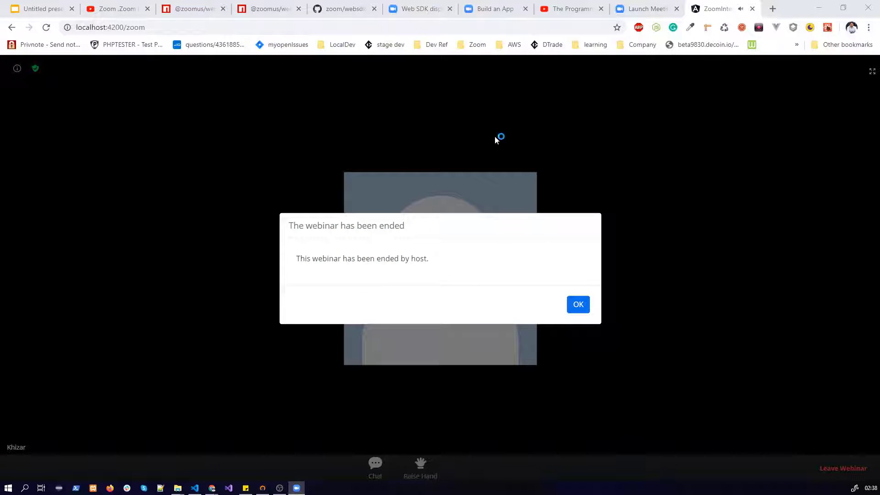
pyautogui.moveTo(317, 444)
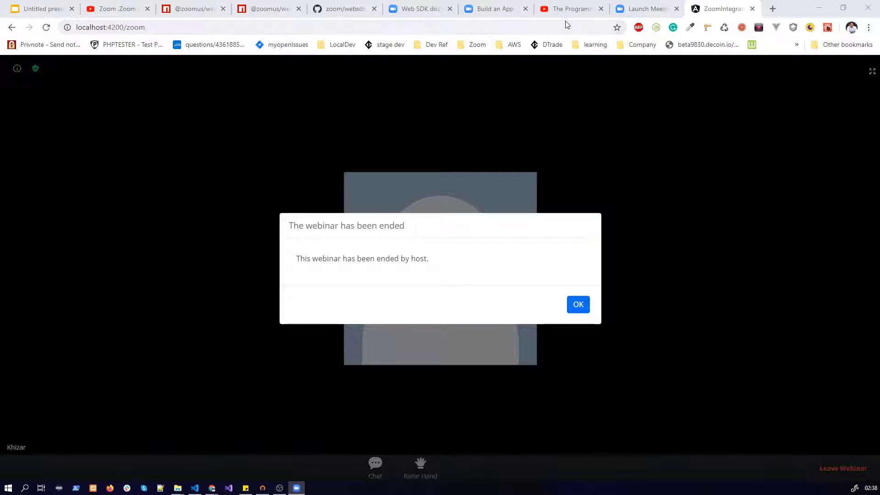
pyautogui.click(191, 9)
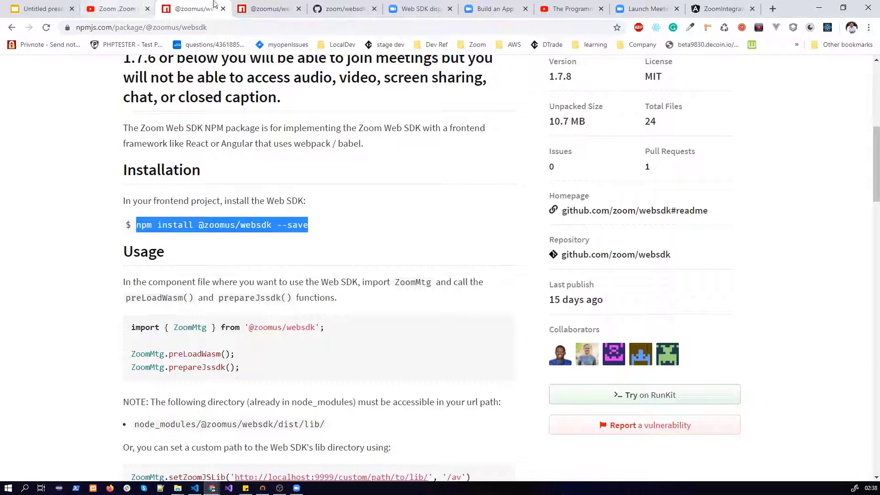
# Step: Locate the 'Web SDK Version 1.7.8 is released!' post on the Zoom developer forum
pyautogui.click(418, 8)
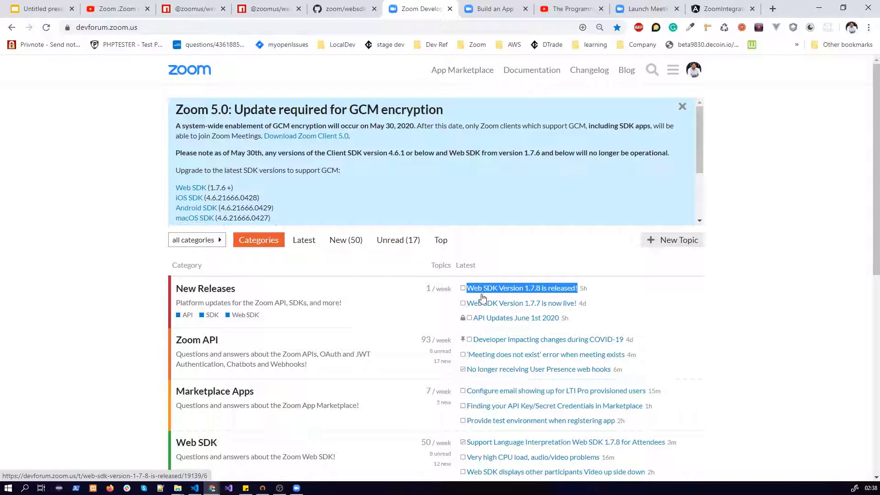
pyautogui.moveTo(540, 297)
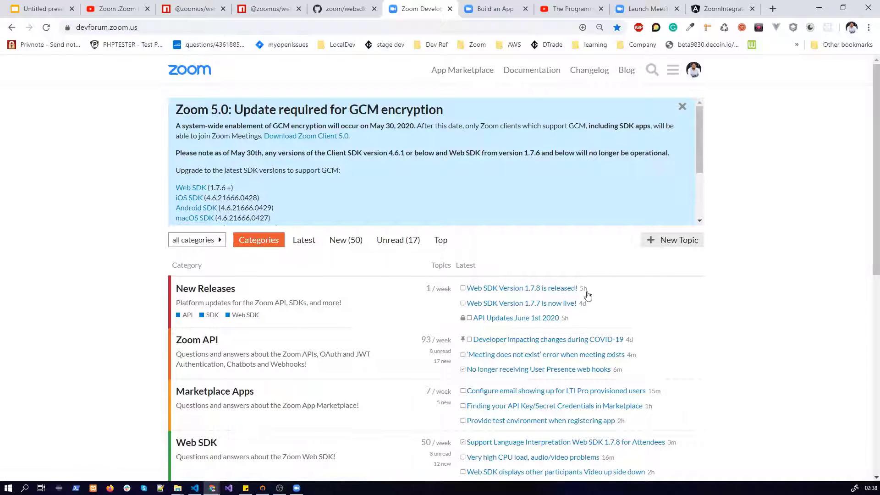
pyautogui.click(520, 288)
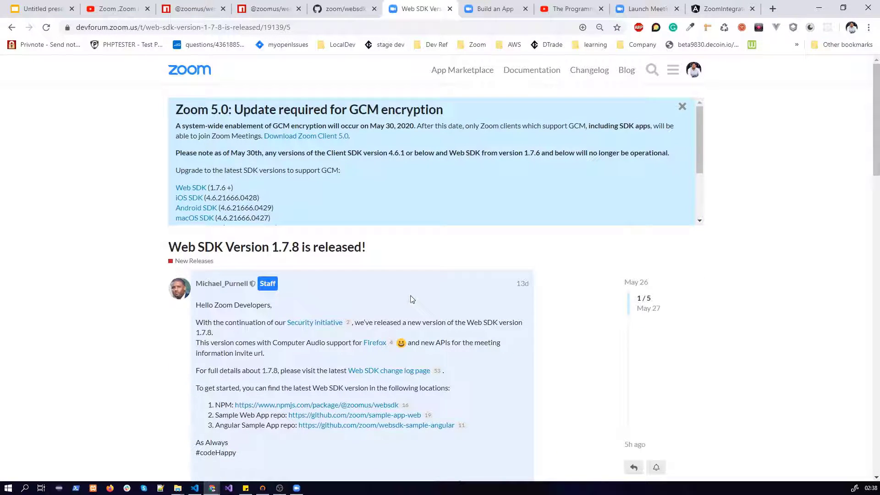
pyautogui.scroll(-3)
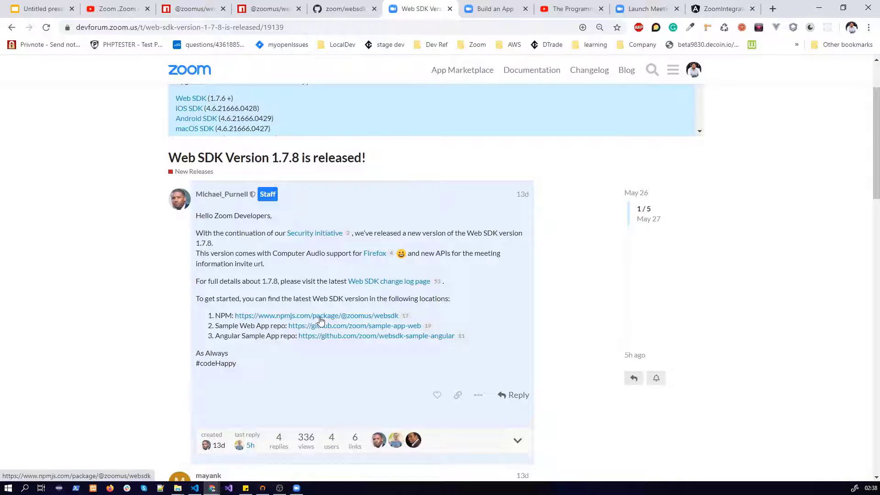
pyautogui.click(316, 314)
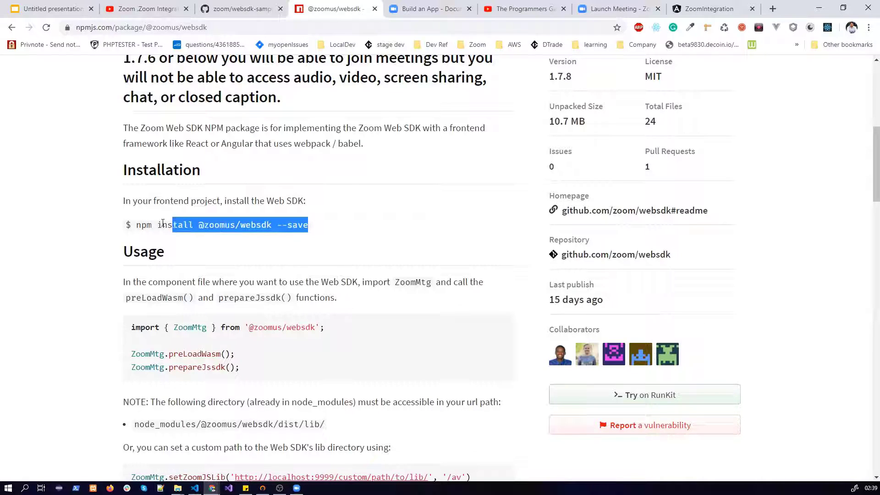
pyautogui.tripleClick(217, 225)
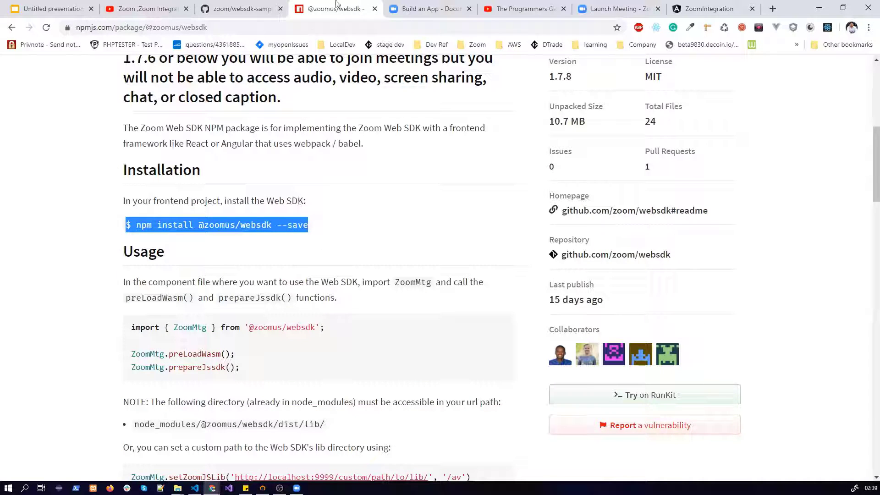
pyautogui.click(428, 9)
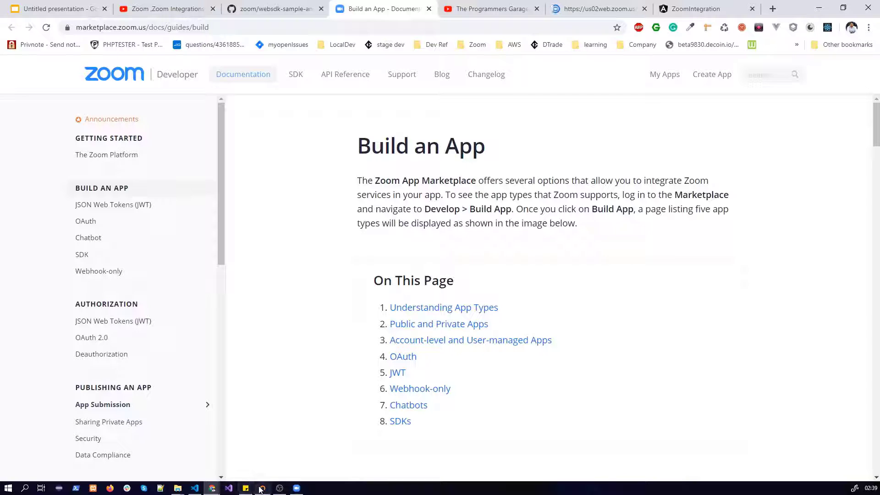
pyautogui.click(245, 487)
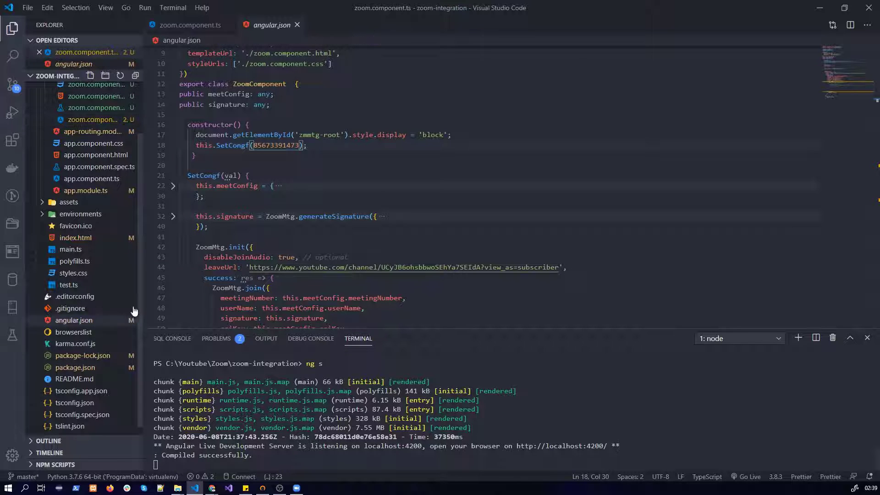
pyautogui.click(272, 25)
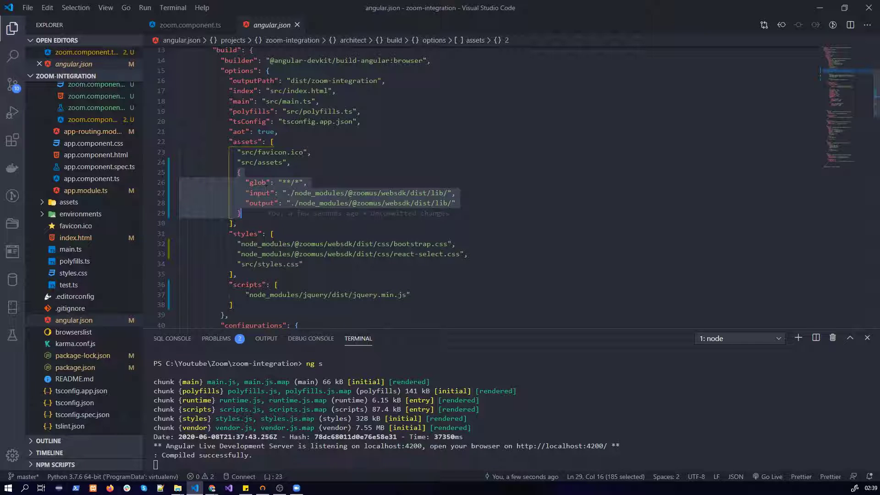
pyautogui.scroll(-3)
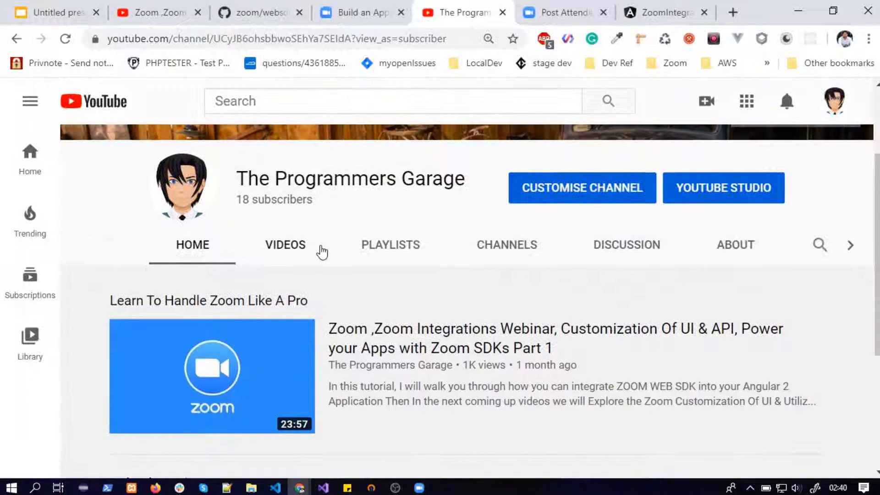
pyautogui.moveTo(503, 329)
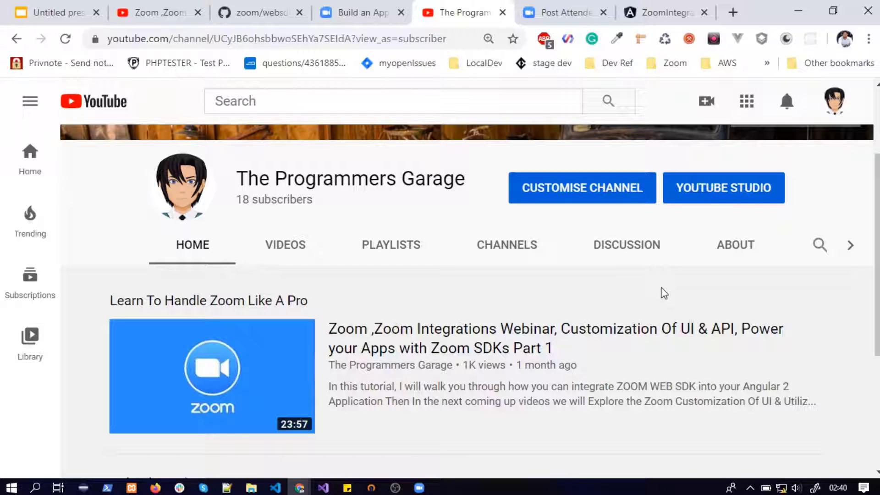
pyautogui.moveTo(657, 296)
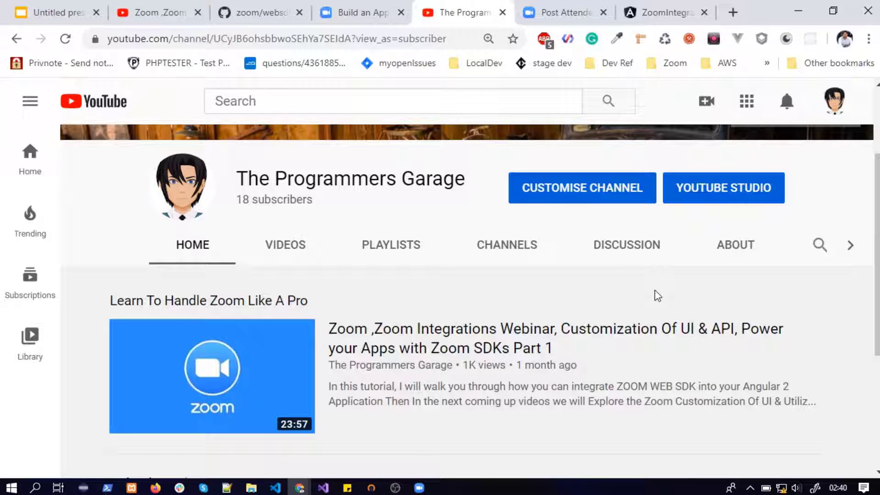
pyautogui.moveTo(588, 297)
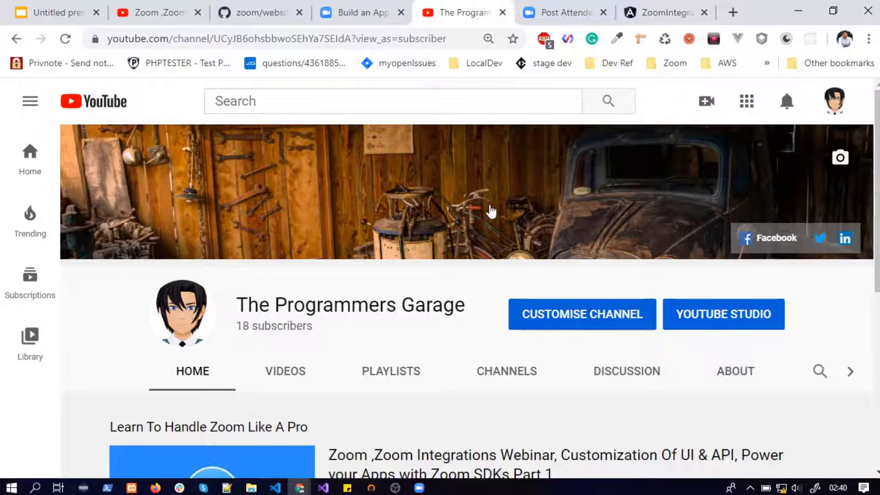
pyautogui.moveTo(490, 212)
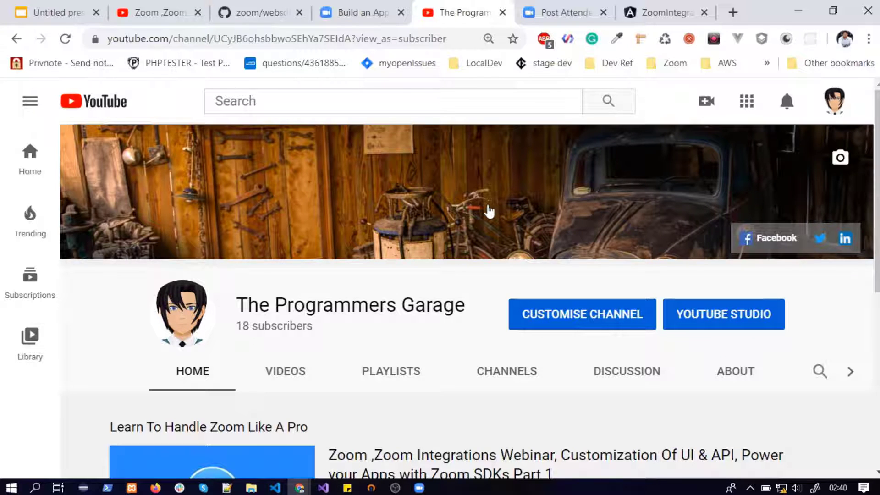